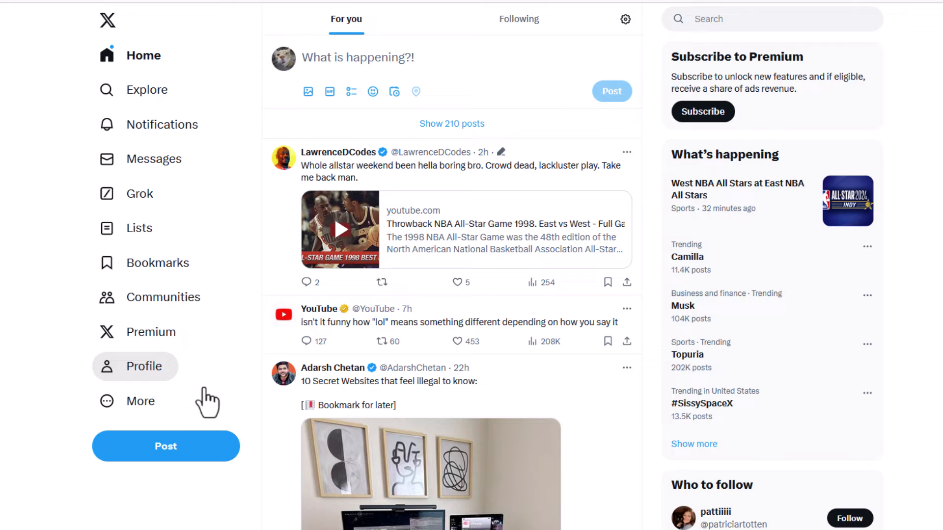
Open the More overflow menu from the X left sidebar
{"action": "left_click", "coordinate": [129, 401]}
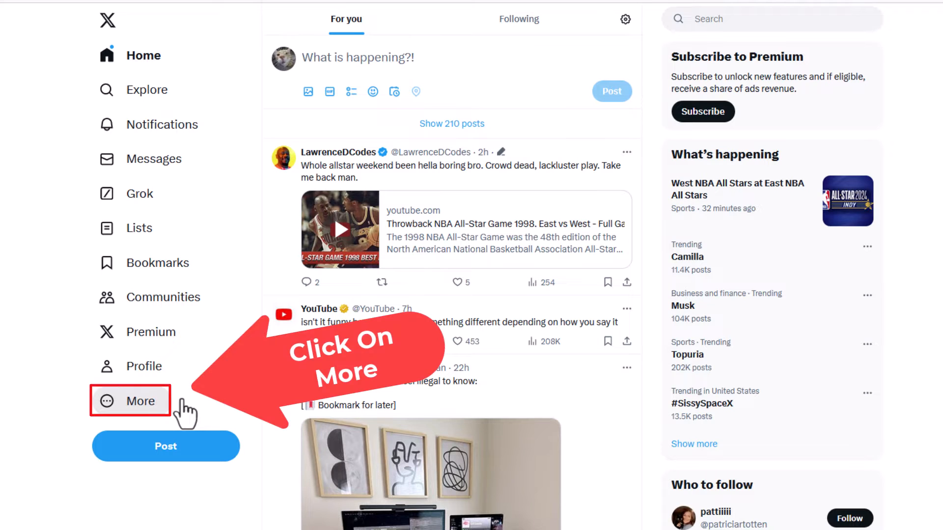
{"action": "left_click", "coordinate": [131, 401]}
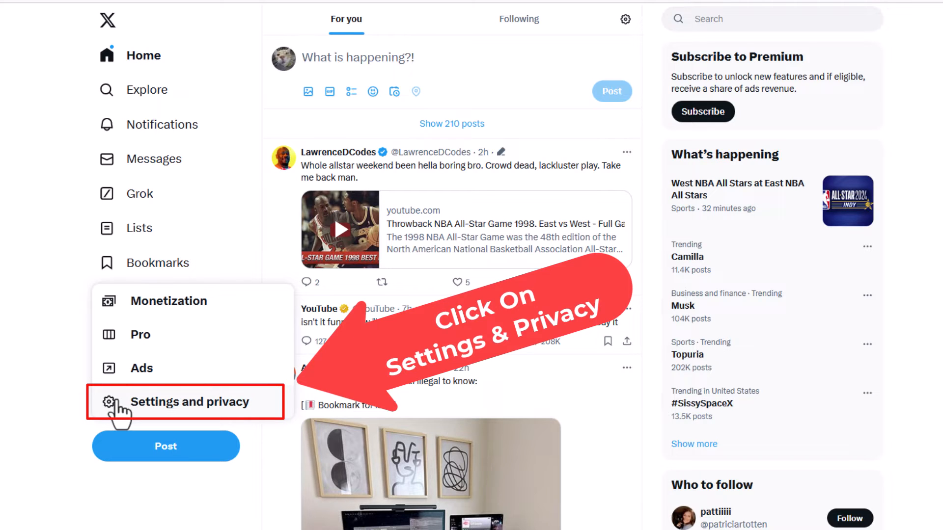
{"action": "mouse_move", "coordinate": [177, 415]}
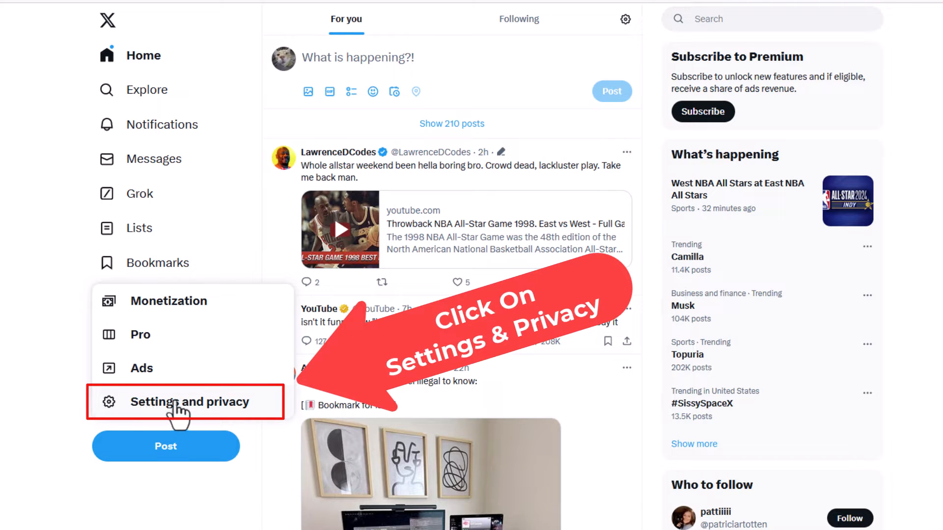
Go from Settings and privacy to the Display page with background options
{"action": "left_click", "coordinate": [187, 402]}
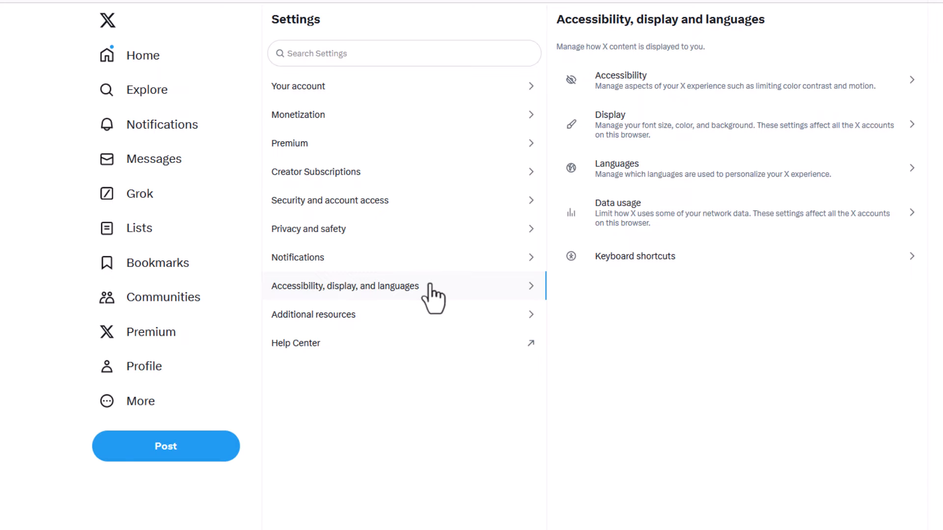
{"action": "mouse_move", "coordinate": [655, 216]}
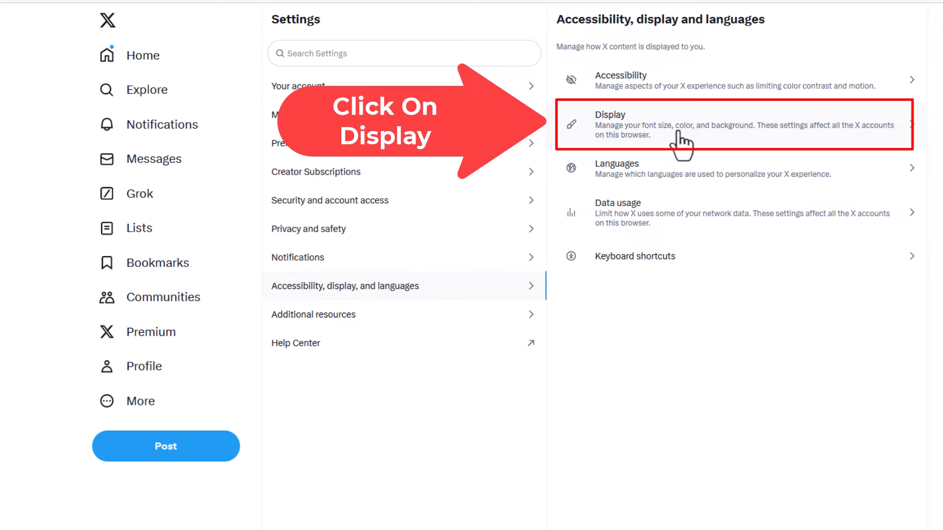
{"action": "left_click", "coordinate": [721, 124]}
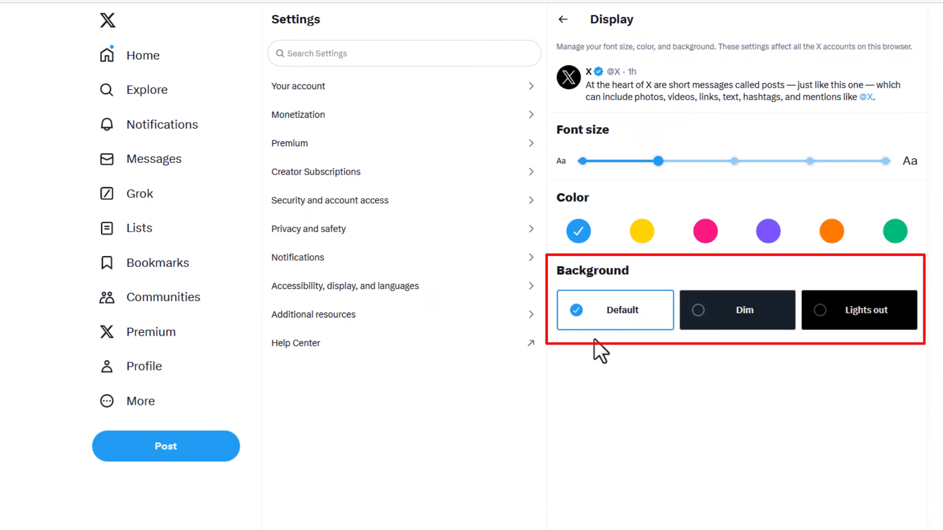
{"action": "mouse_move", "coordinate": [612, 351]}
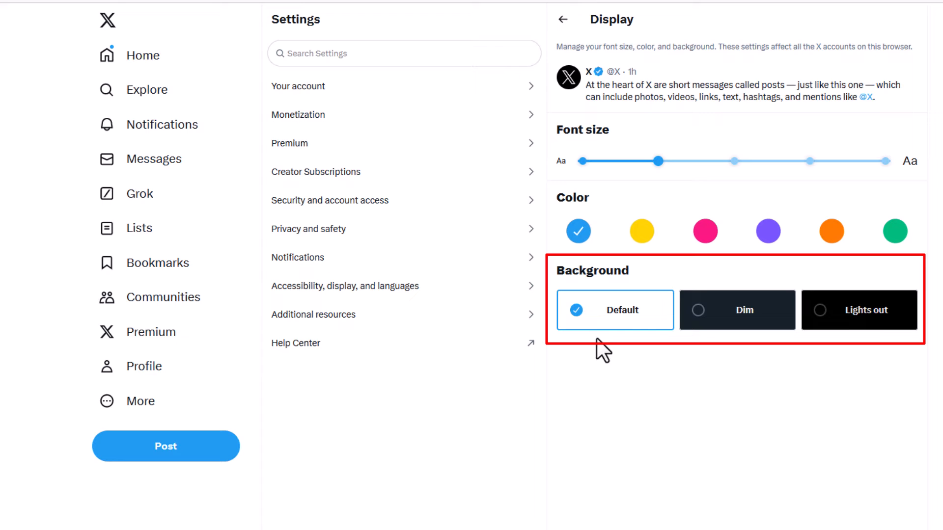
{"action": "mouse_move", "coordinate": [729, 353]}
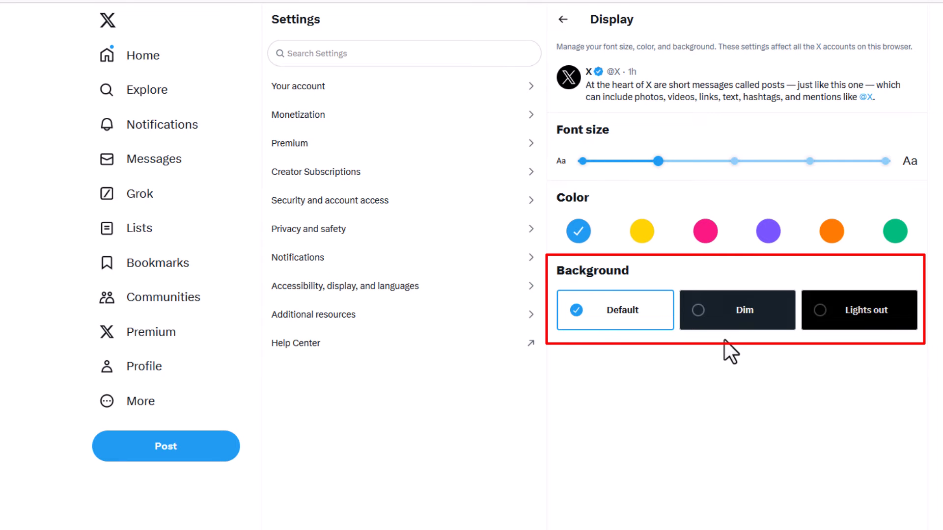
Select Dim in the Background section to darken the interface
{"action": "left_click", "coordinate": [736, 310]}
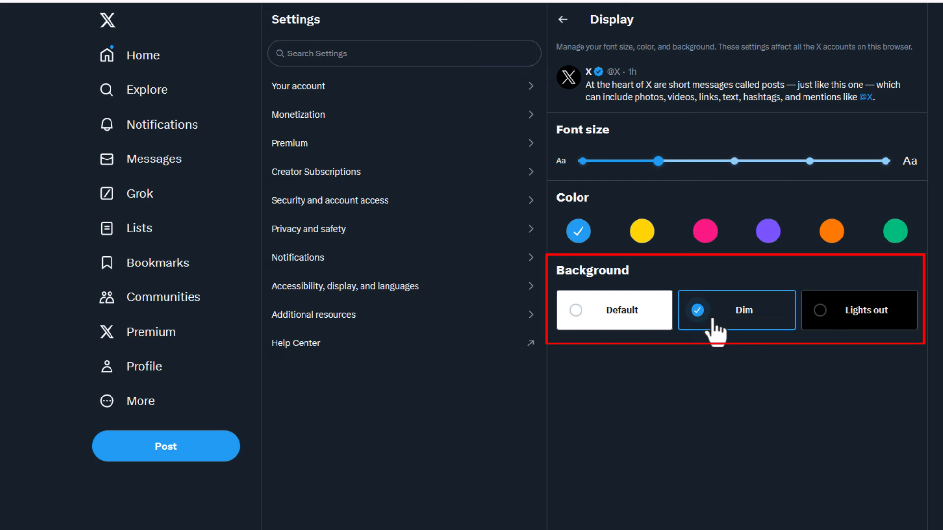
{"action": "mouse_move", "coordinate": [702, 356]}
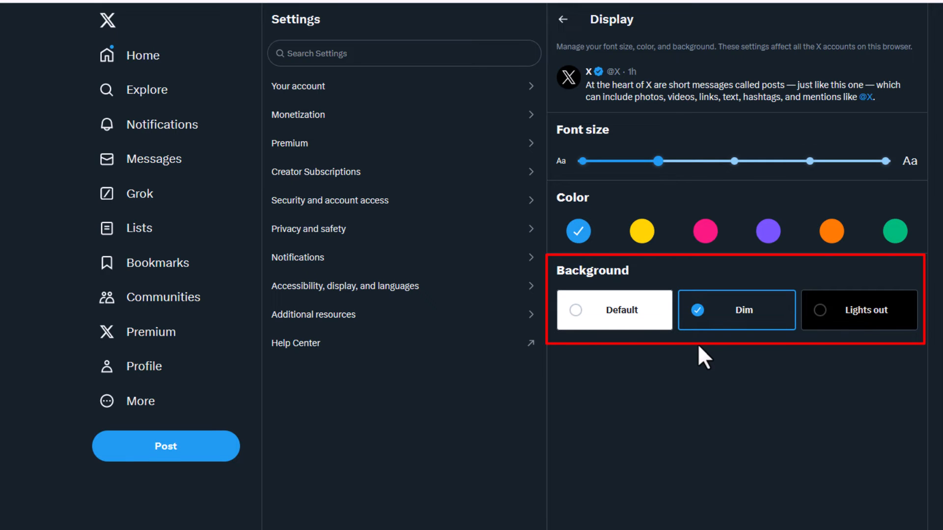
{"action": "mouse_move", "coordinate": [841, 348]}
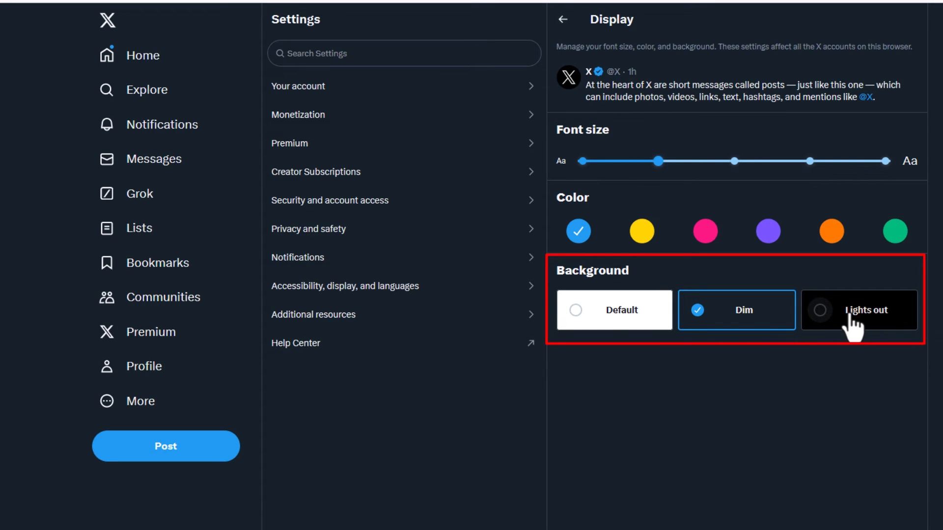
Select Lights out in the Background section for a pure black interface
{"action": "left_click", "coordinate": [858, 310]}
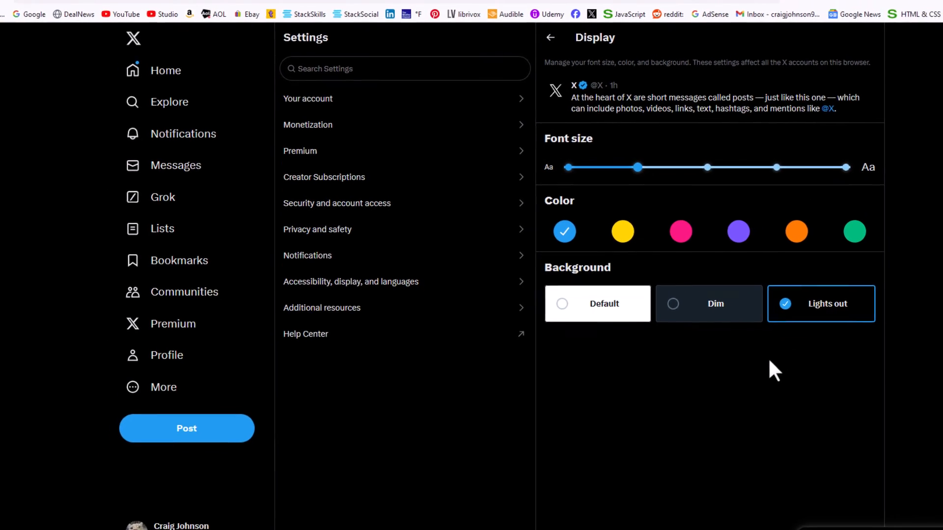